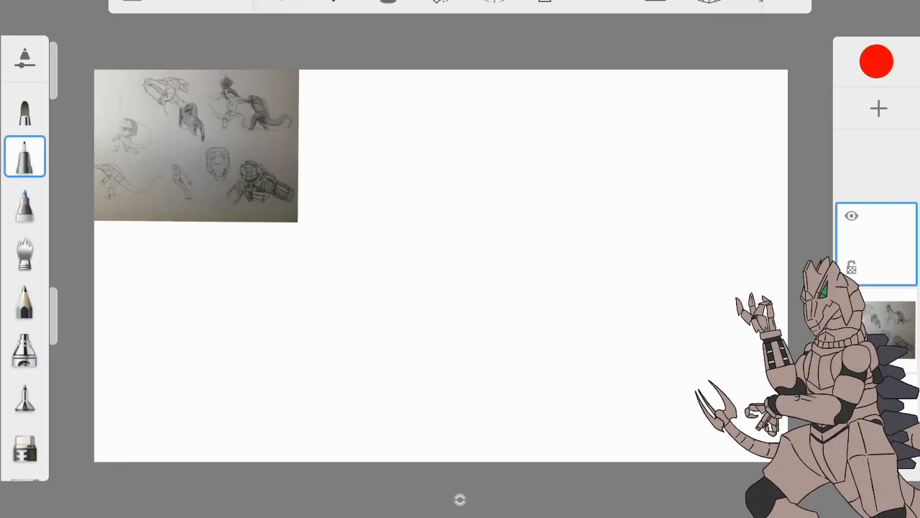
- Sketch red guide circles for head, neck and torso, then spine curves and a long tail sweep to the lower left
drag(437, 106, 463, 108)
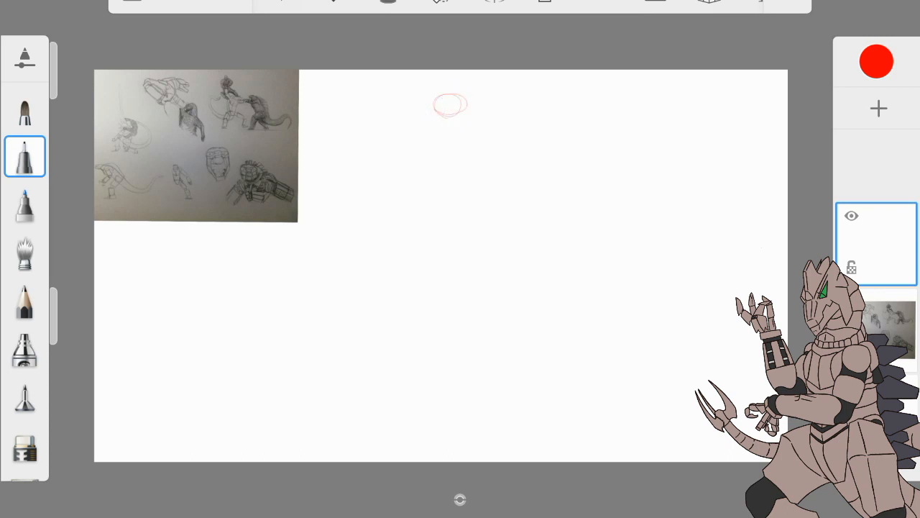
drag(432, 108, 478, 151)
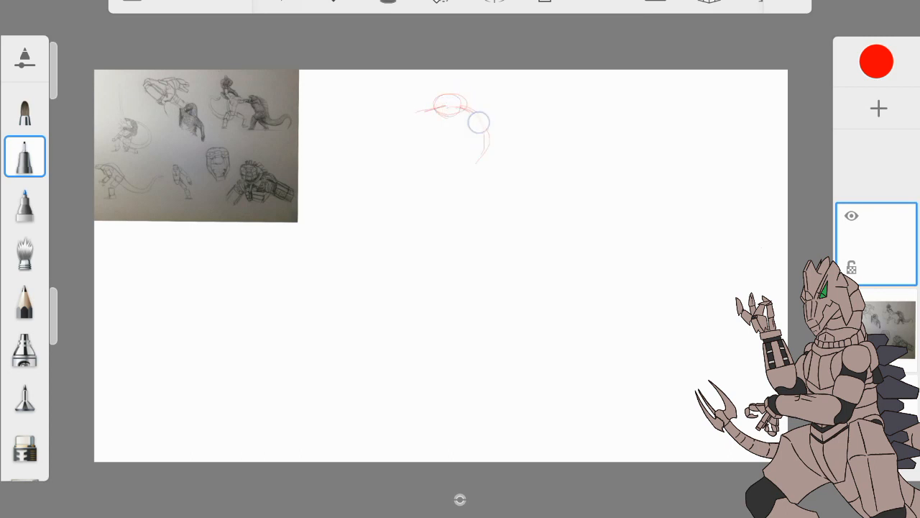
drag(478, 122, 467, 180)
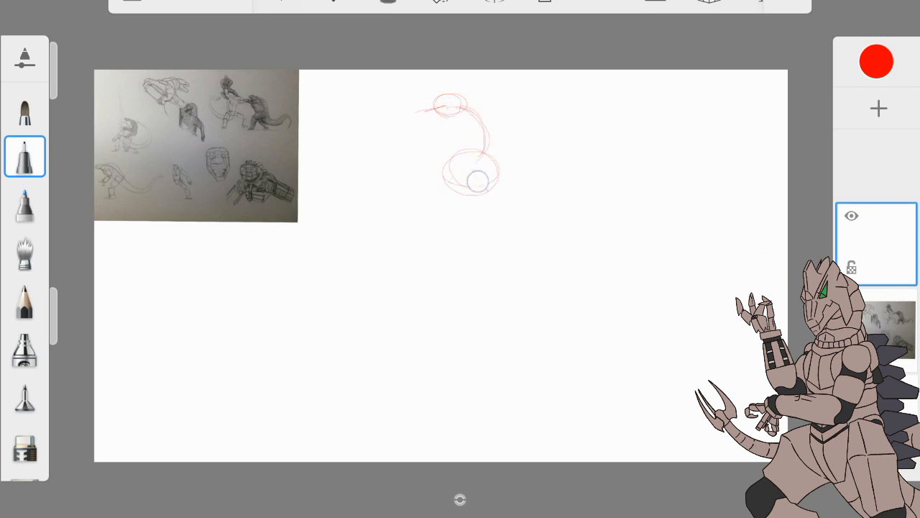
drag(477, 180, 489, 280)
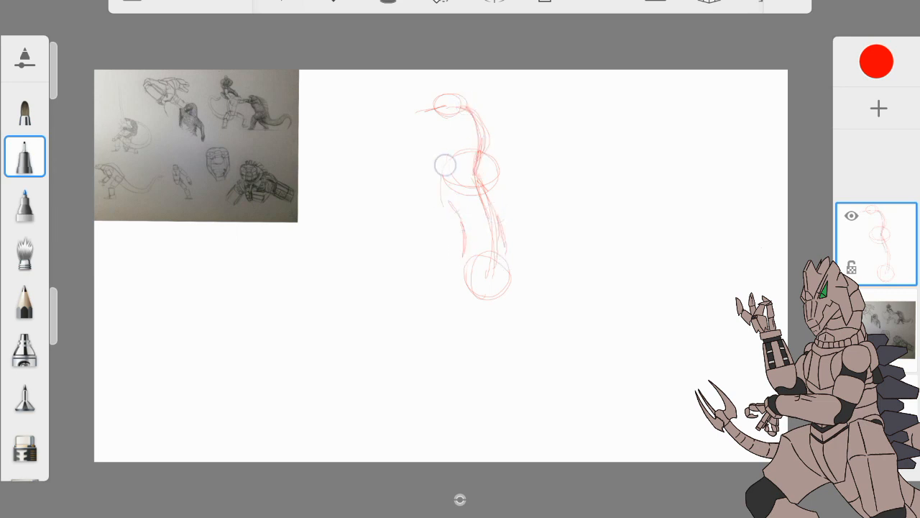
drag(446, 166, 478, 208)
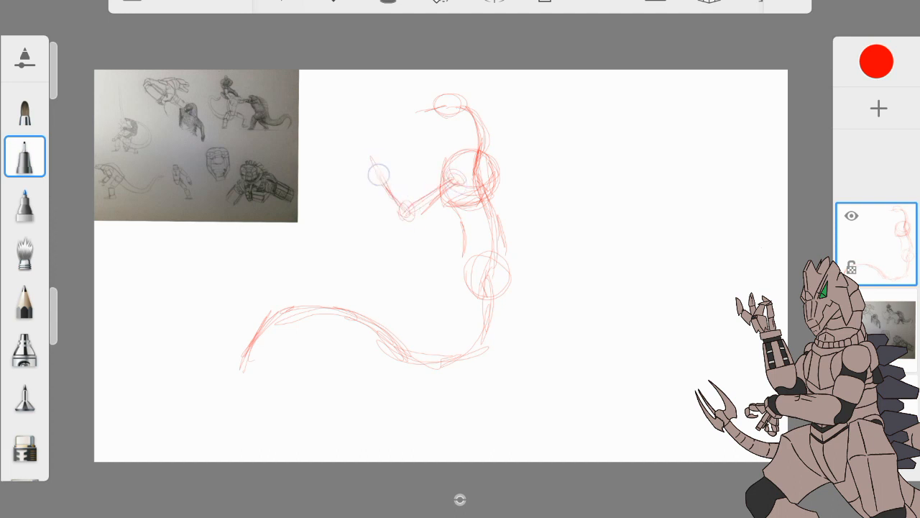
drag(377, 176, 362, 144)
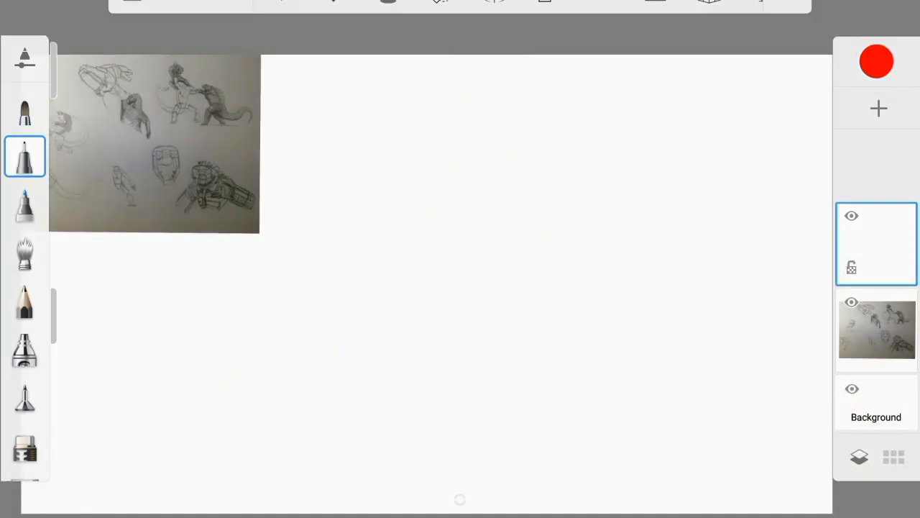
drag(431, 273, 383, 276)
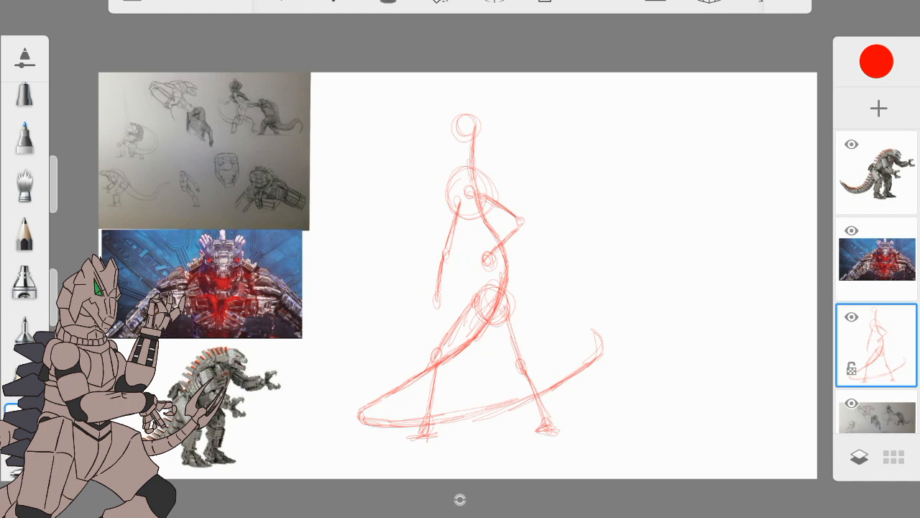
click(877, 345)
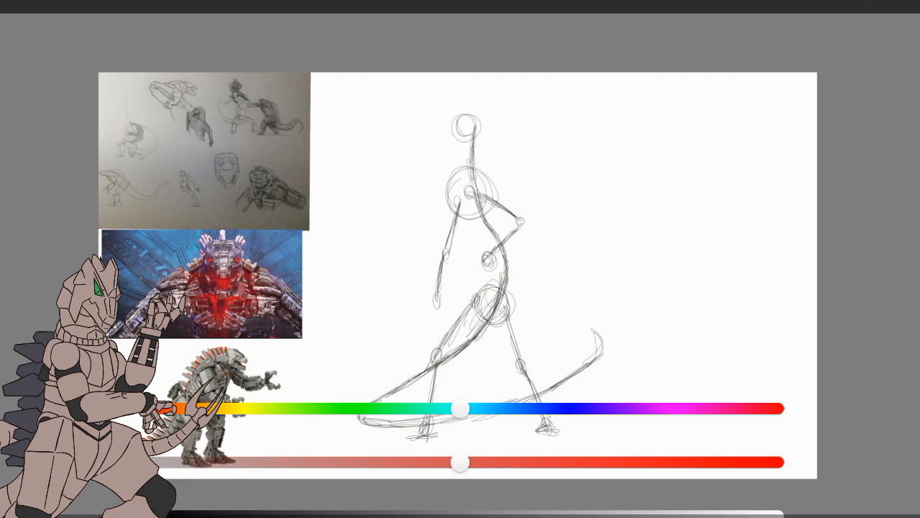
click(877, 343)
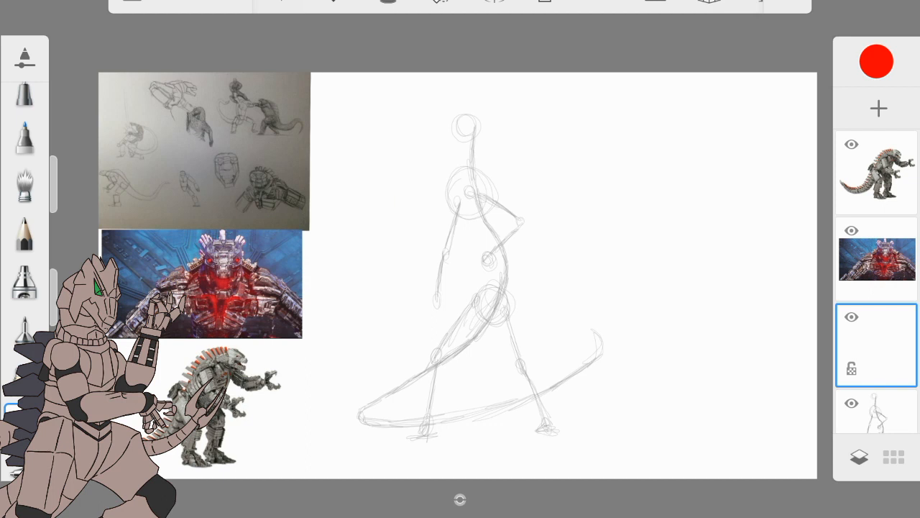
click(25, 104)
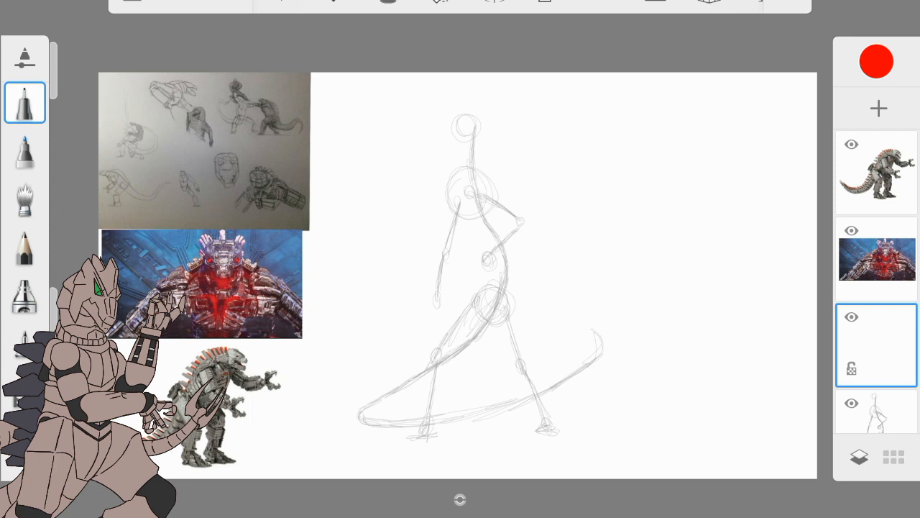
- Add a red construction stroke refining the figure's neck area
drag(453, 141, 448, 169)
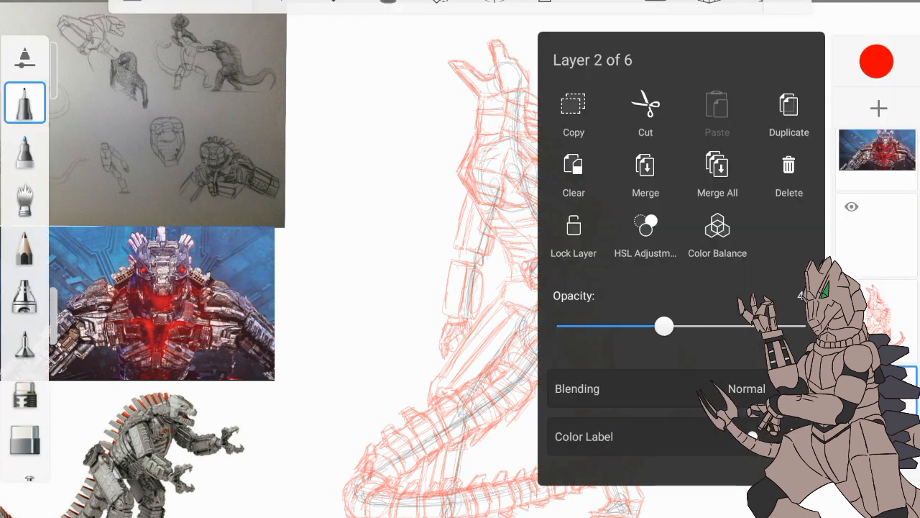
- Merge the red construction layer down, accepting the hidden-layer warning
click(717, 176)
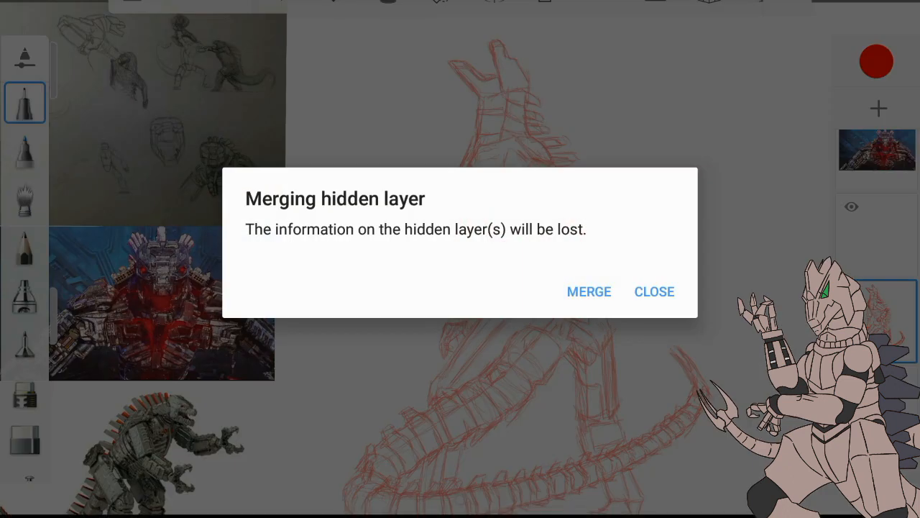
click(653, 291)
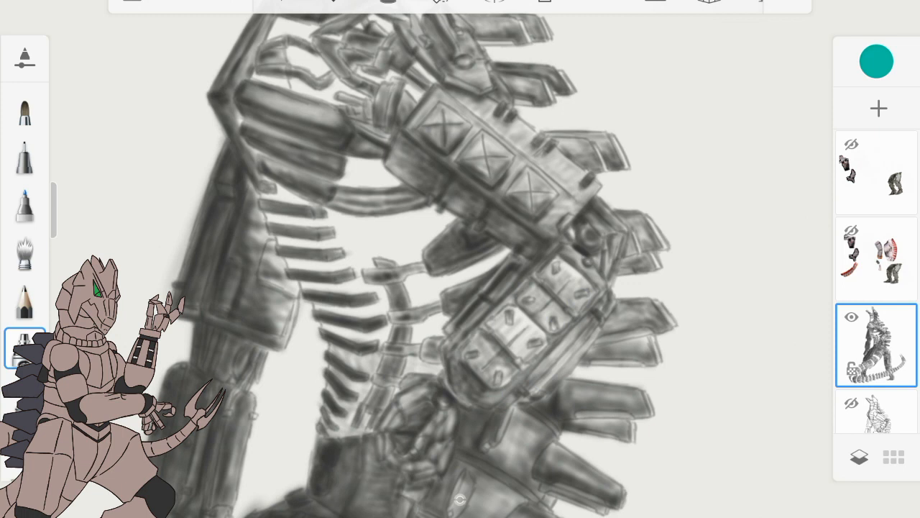
drag(712, 141, 737, 391)
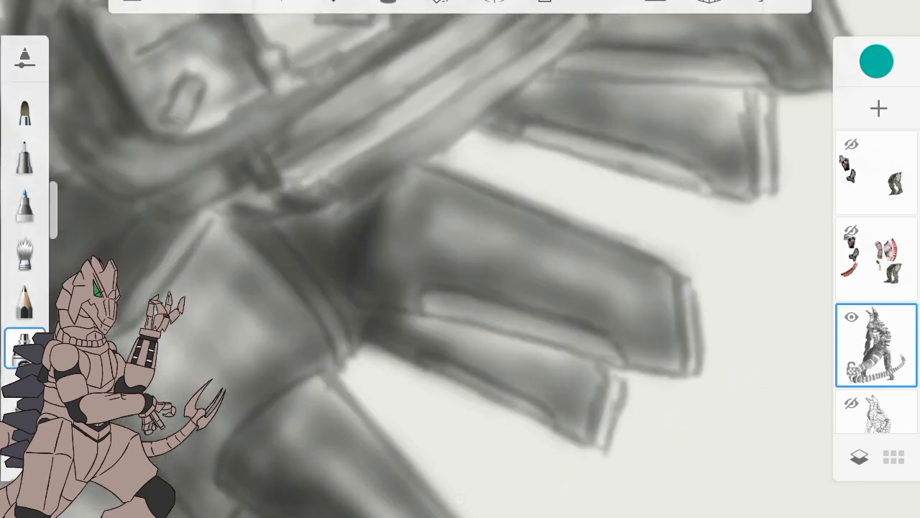
drag(688, 104, 705, 256)
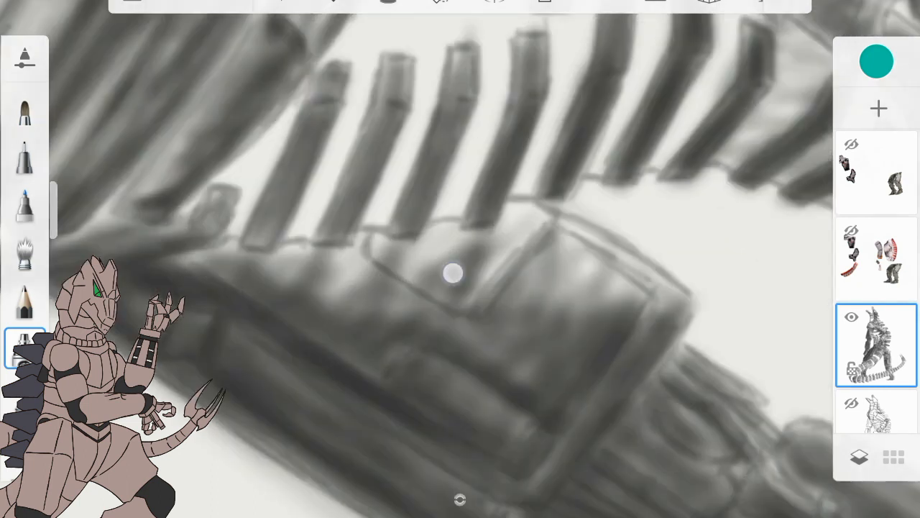
mouse_move(554, 250)
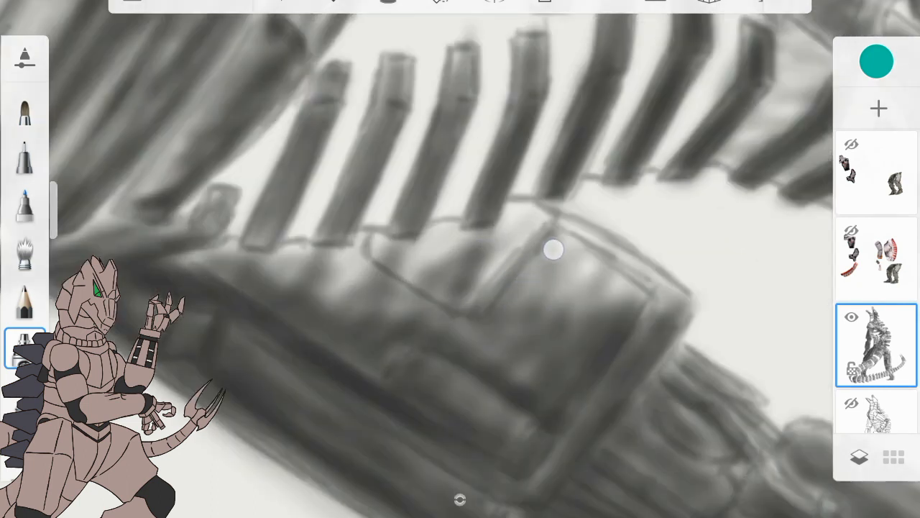